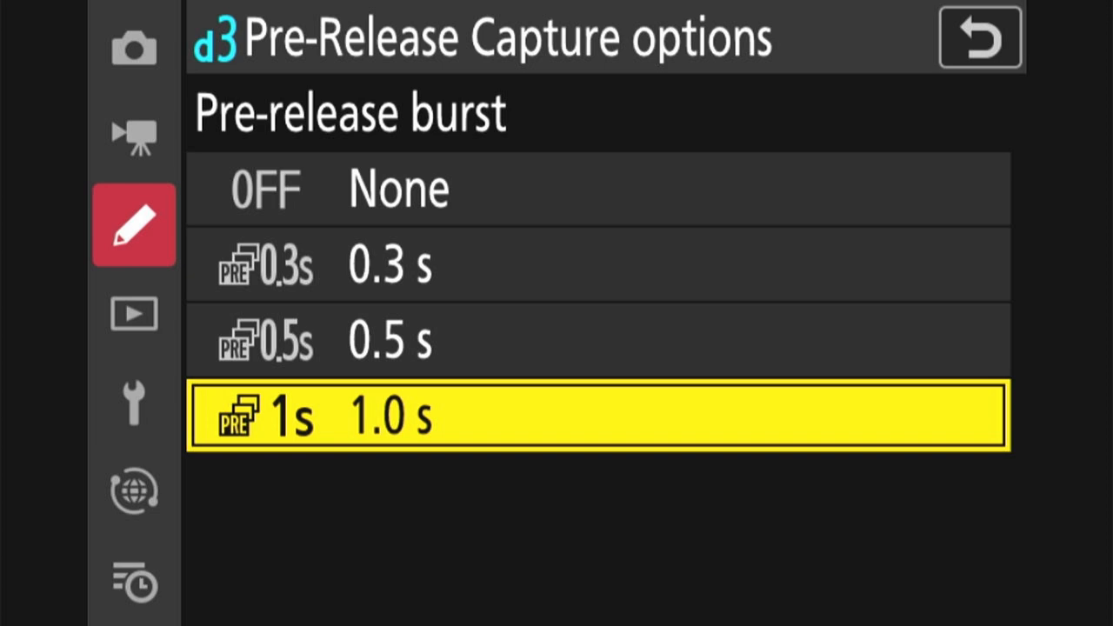
Confirm a 1.0 s pre-release burst and bring up the post-release burst duration list.
click(594, 416)
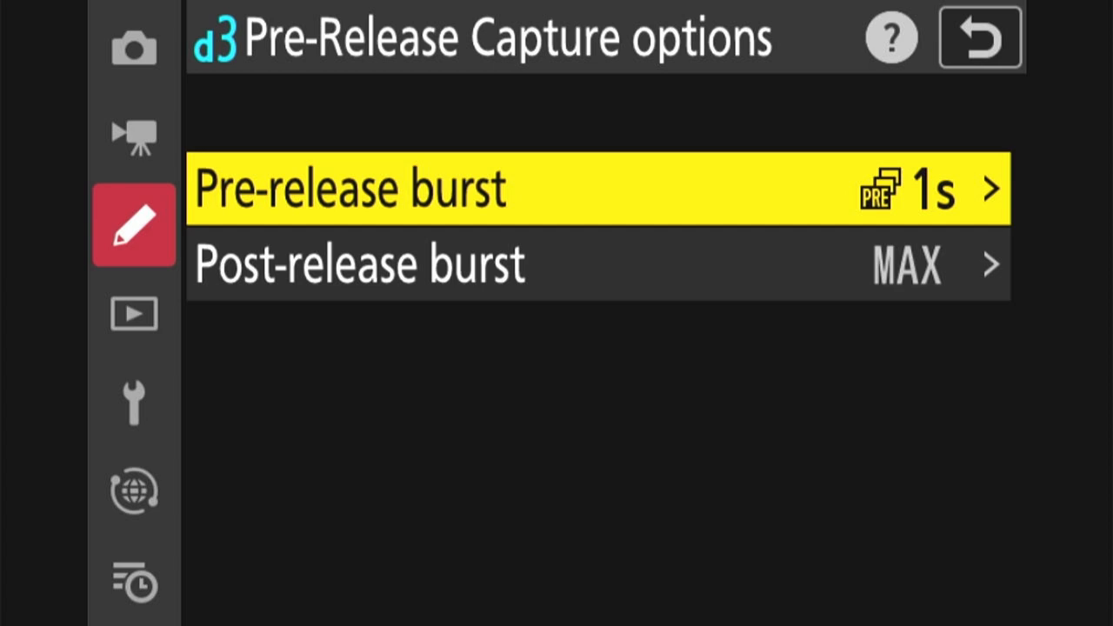
click(600, 264)
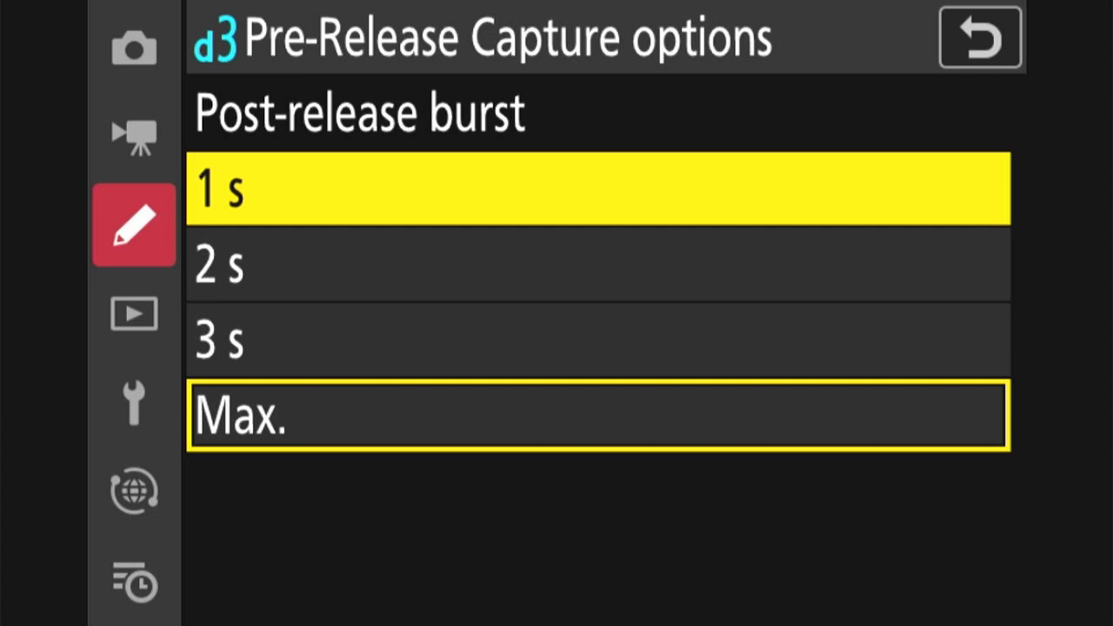
Review the post-release durations, keep Max. and back out to the d3 options.
key(Down)
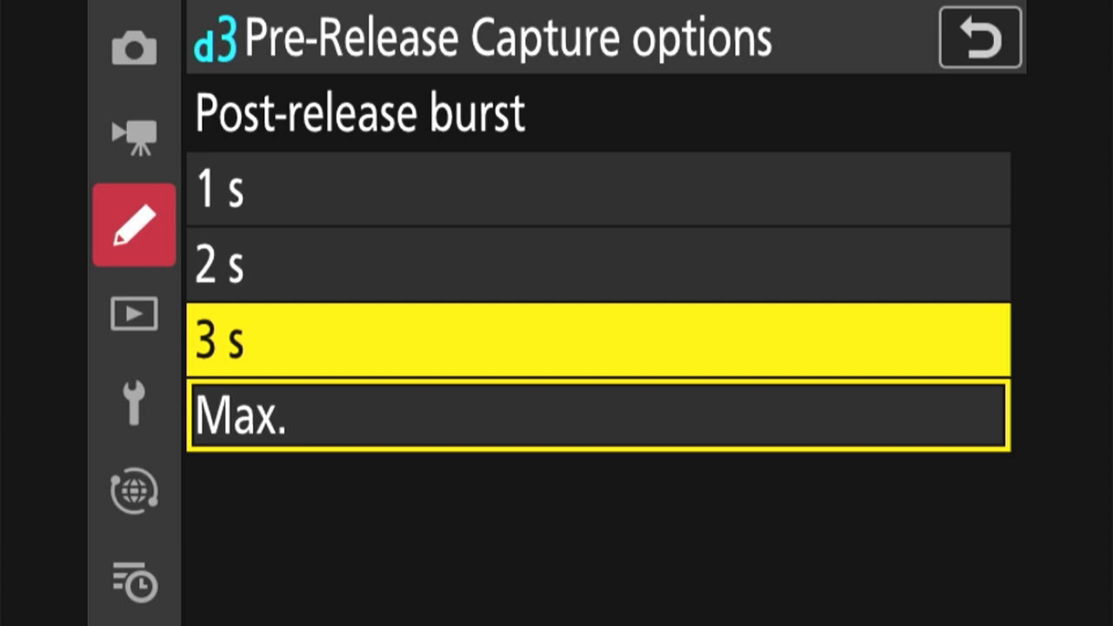
key(Down)
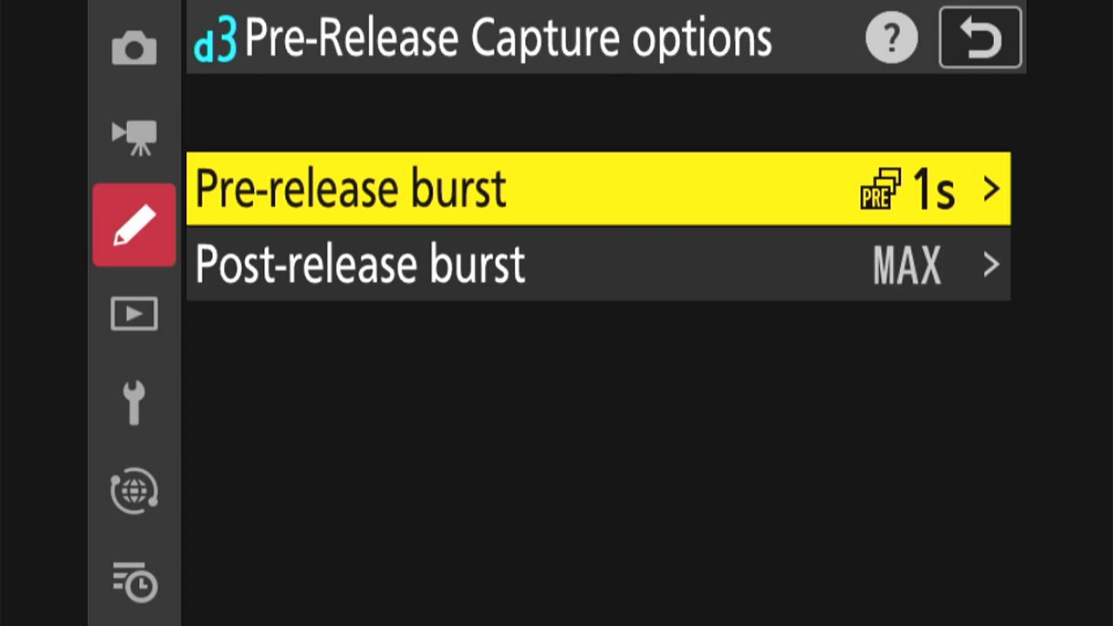
Exit the menus to the live shooting display with Pre-Release Capture active.
click(981, 39)
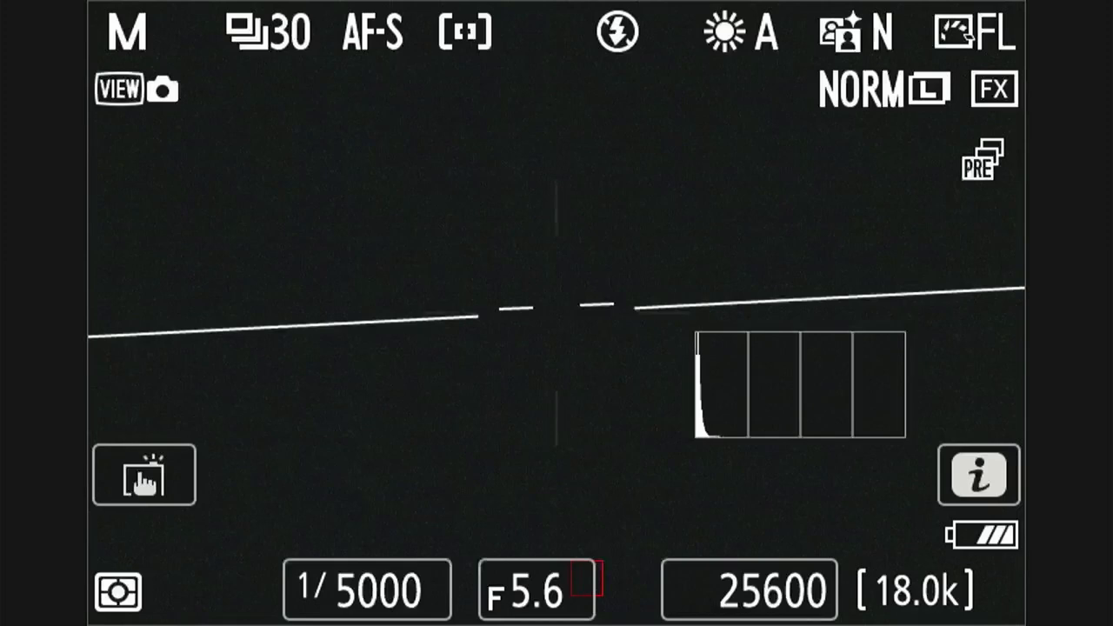
click(981, 163)
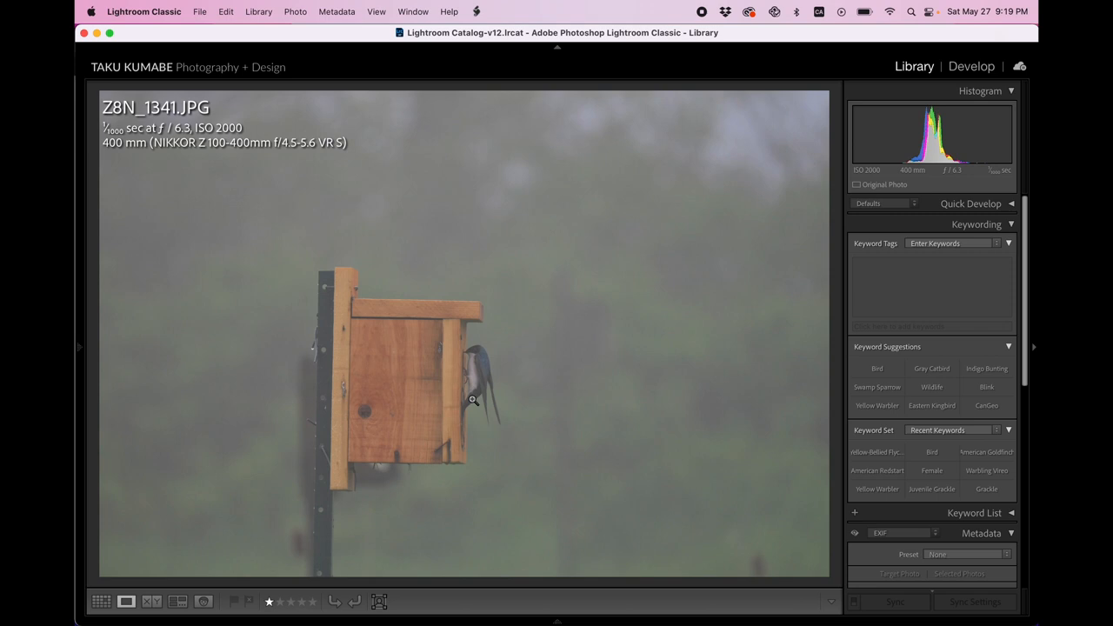
mouse_move(440, 431)
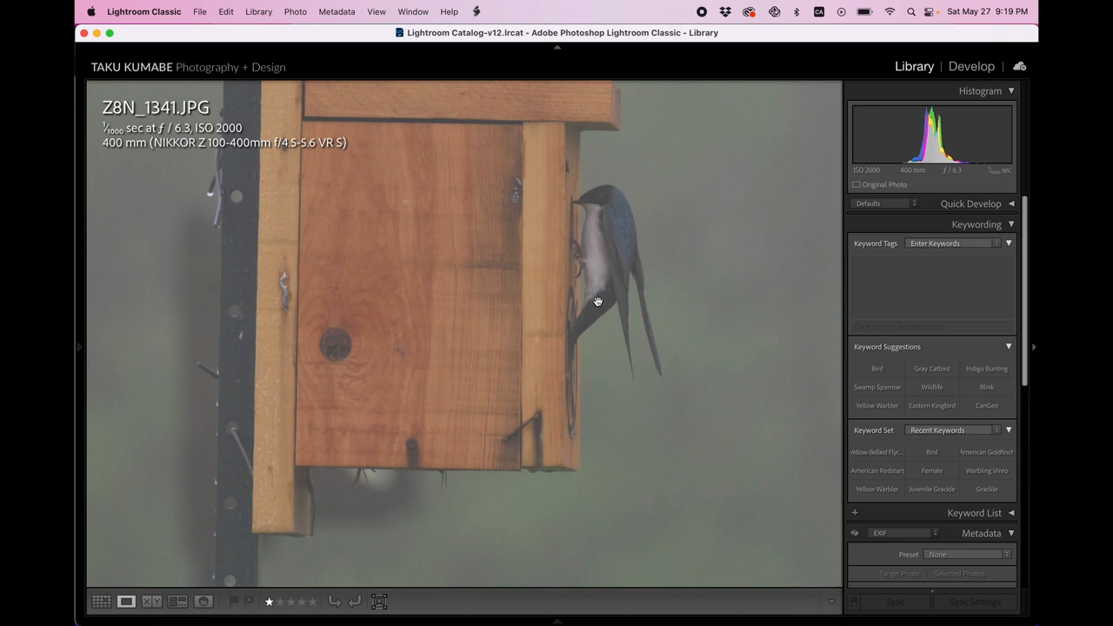
mouse_move(449, 226)
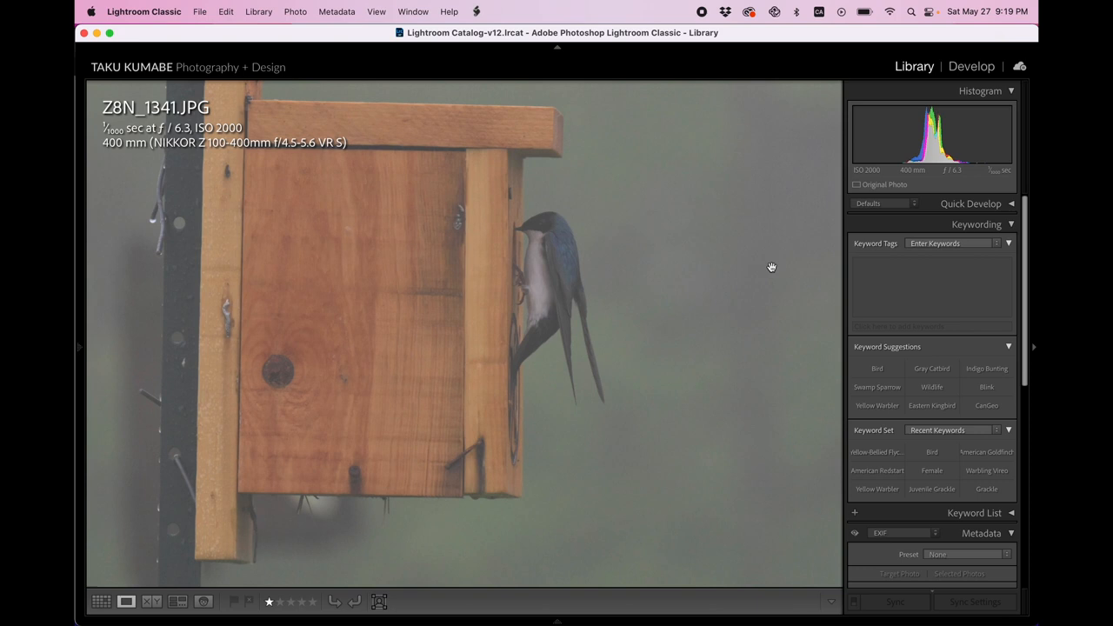
mouse_move(506, 309)
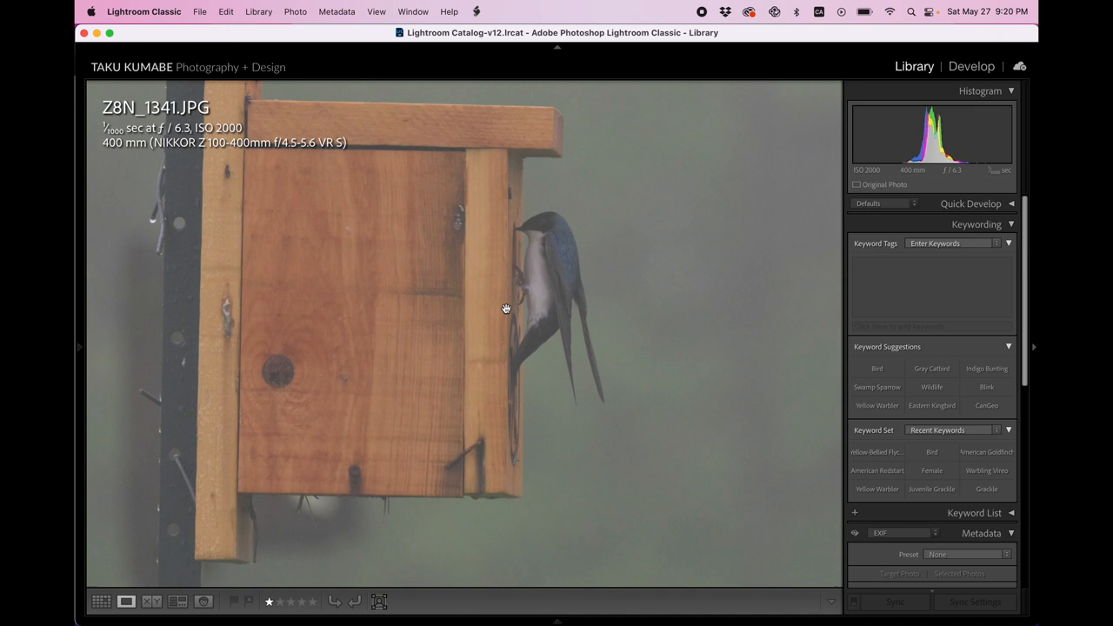
Zoom the loupe out to Fit and load Z8N_1341 into the Develop module.
click(506, 308)
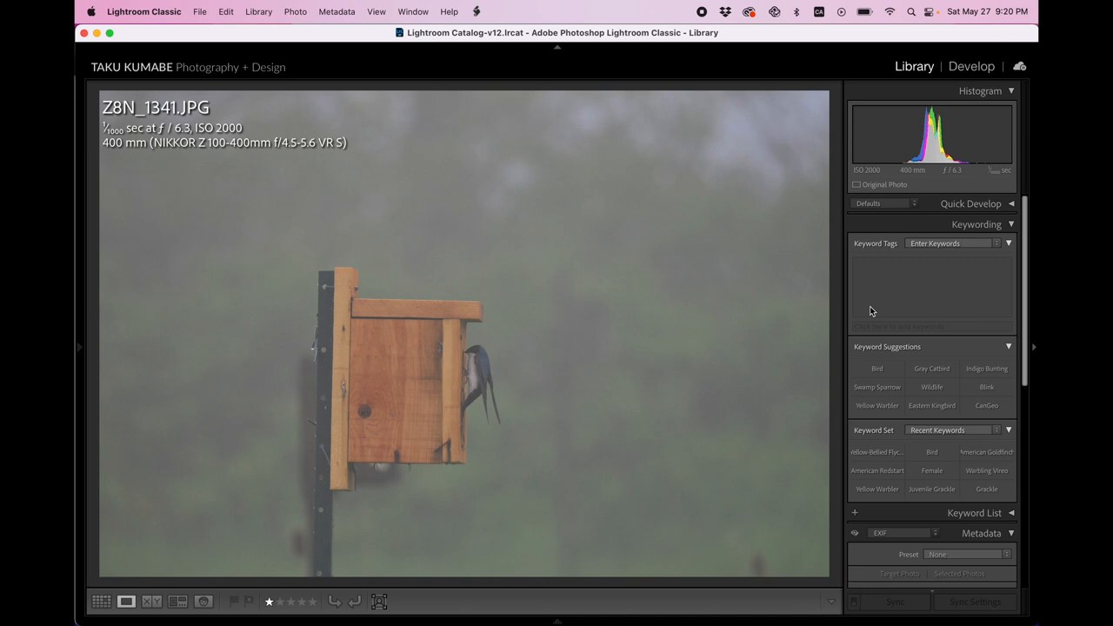
click(970, 66)
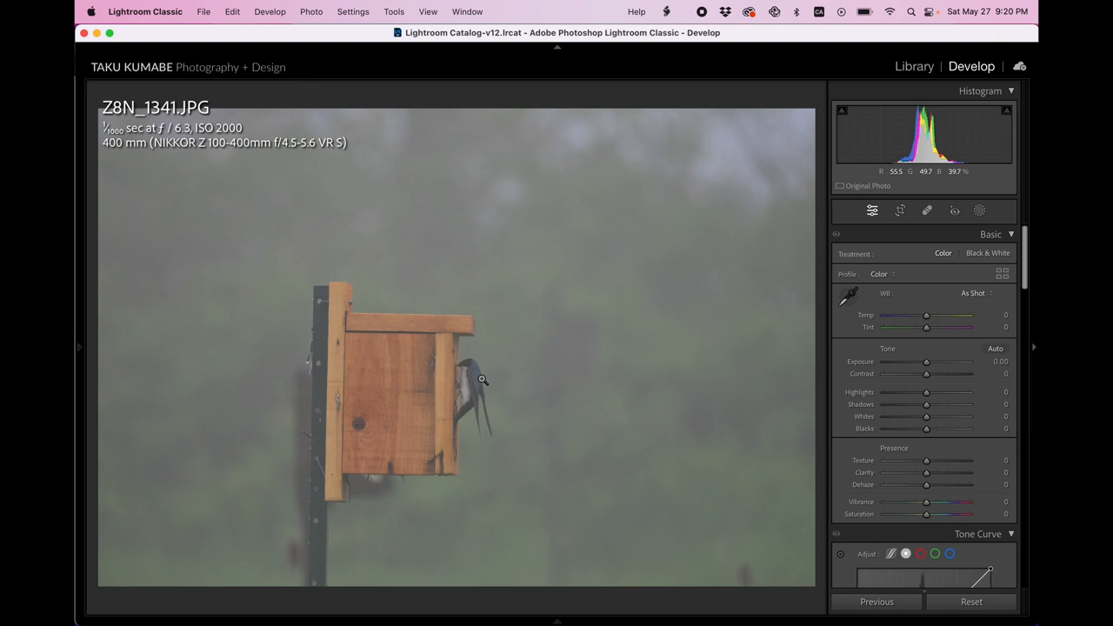
Return to the Library grid of burst thumbnails.
click(915, 66)
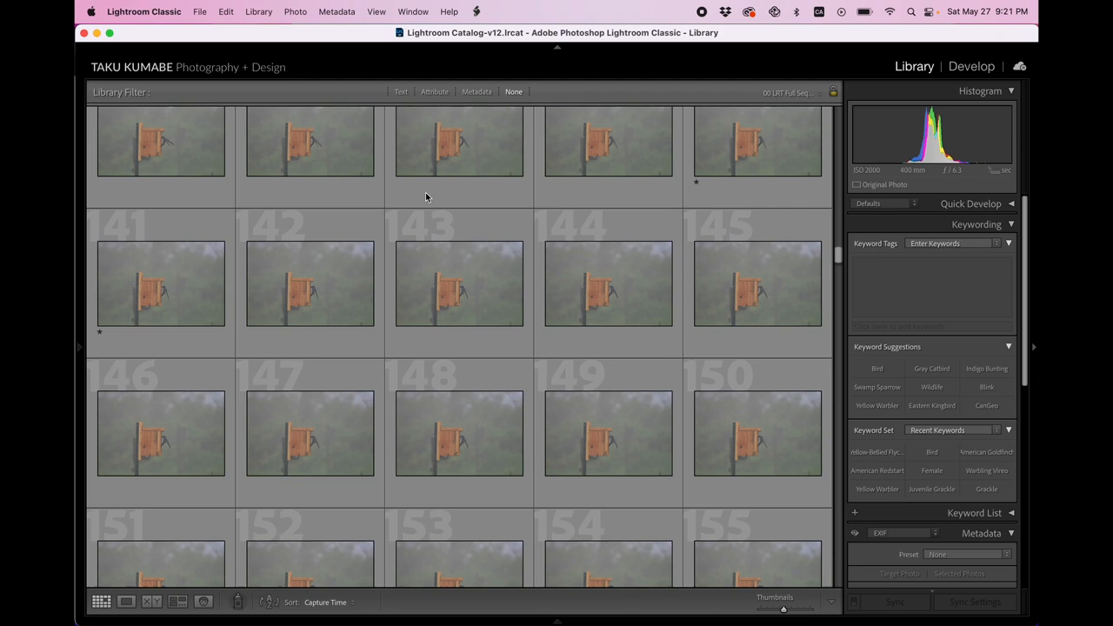
Single out thumbnail 158 among the nest-box burst shots.
click(459, 400)
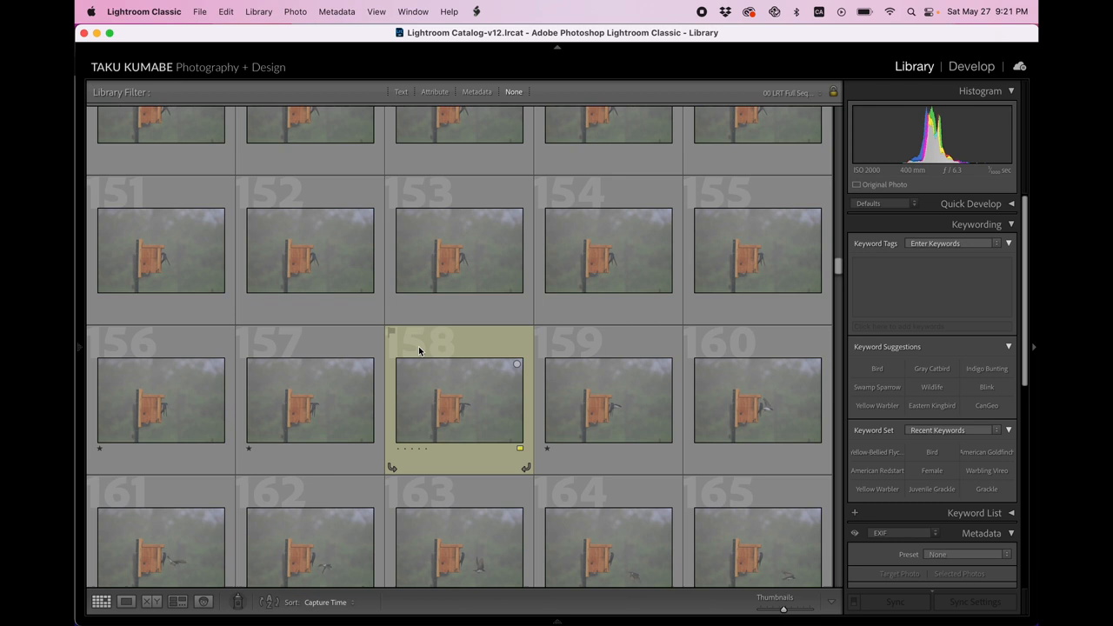
mouse_move(424, 353)
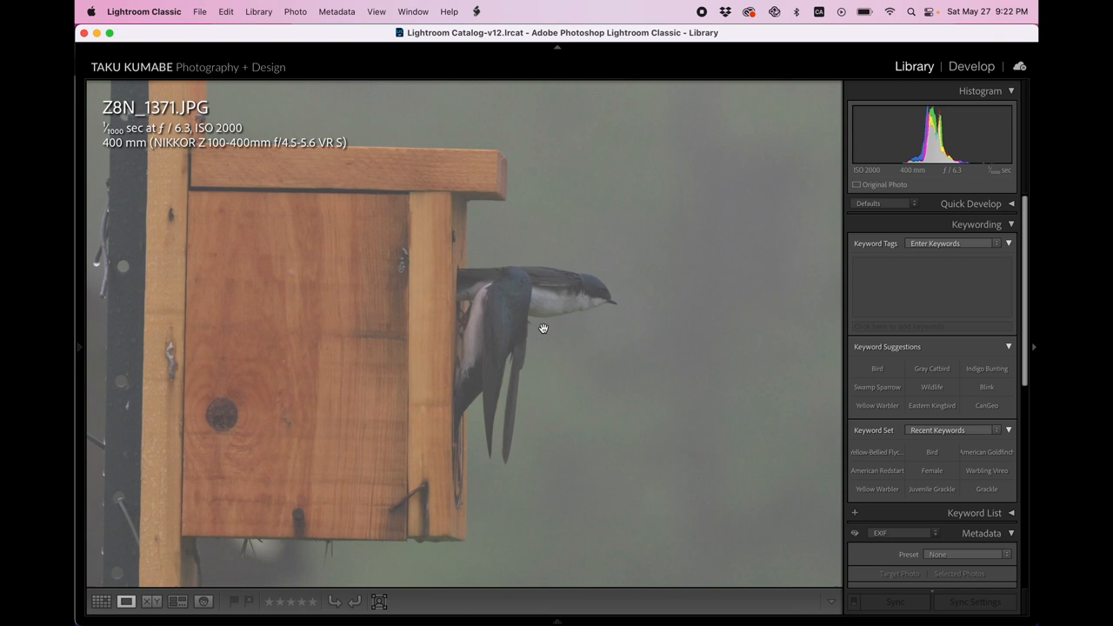
mouse_move(532, 311)
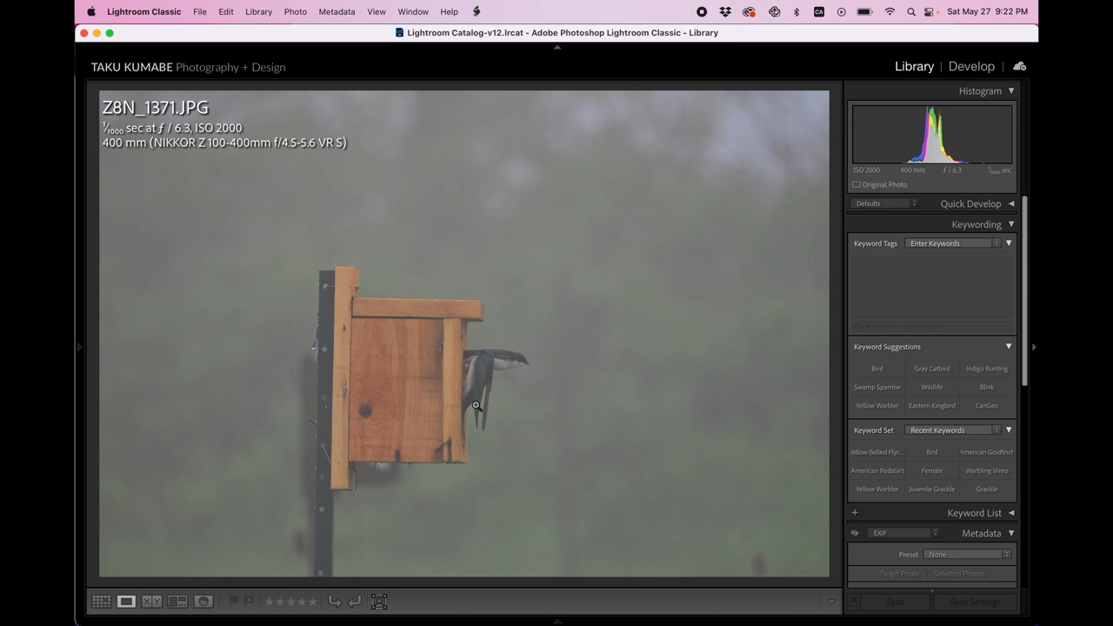
Return to Z8N_1341 at Fit and advance to the next frame, Z8N_1342.
click(101, 601)
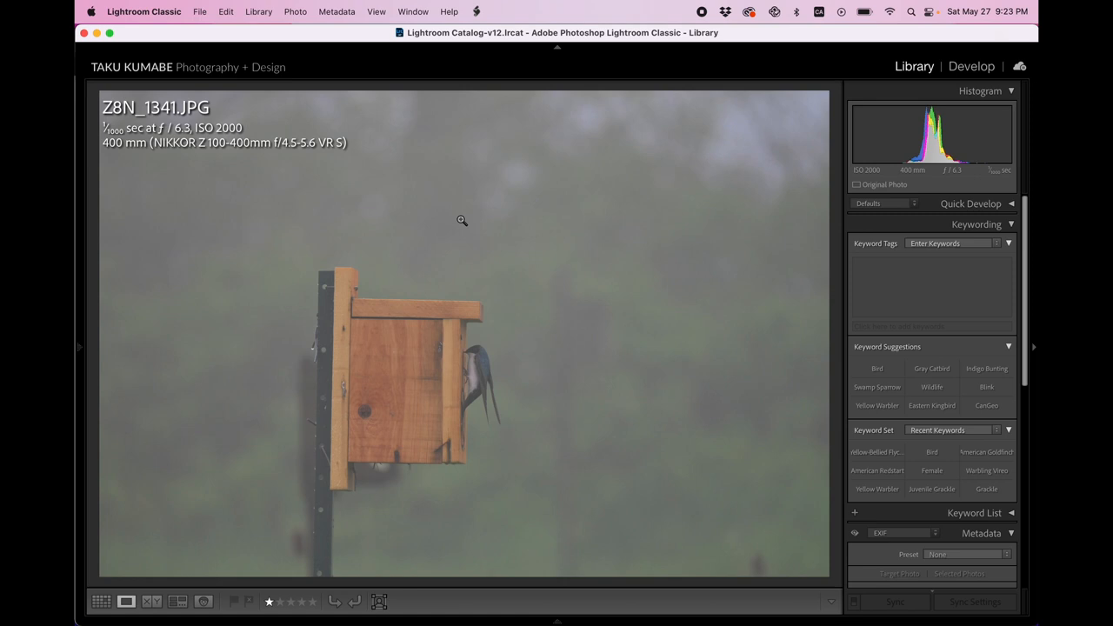
key(right)
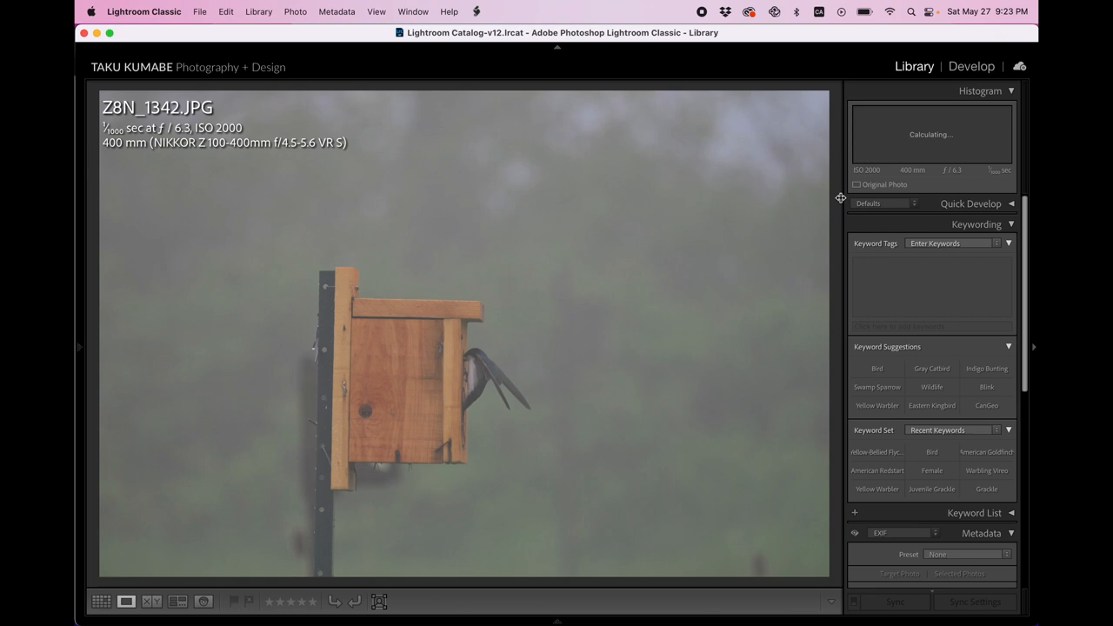